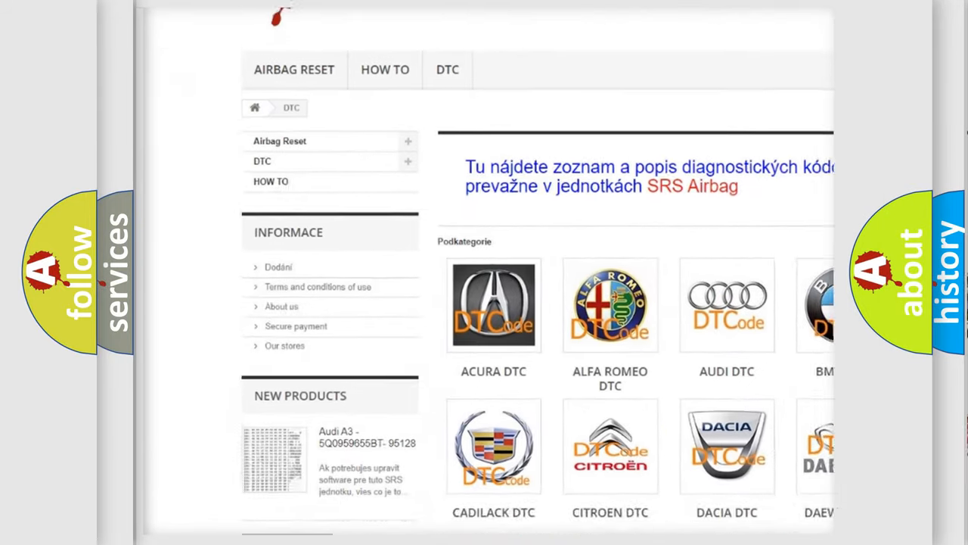
scroll("down", 3)
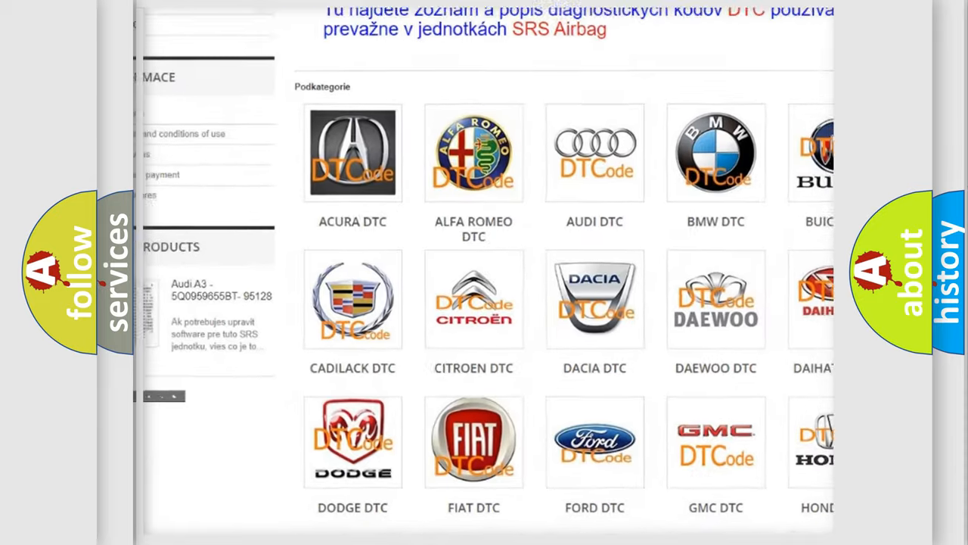
scroll("down", 3)
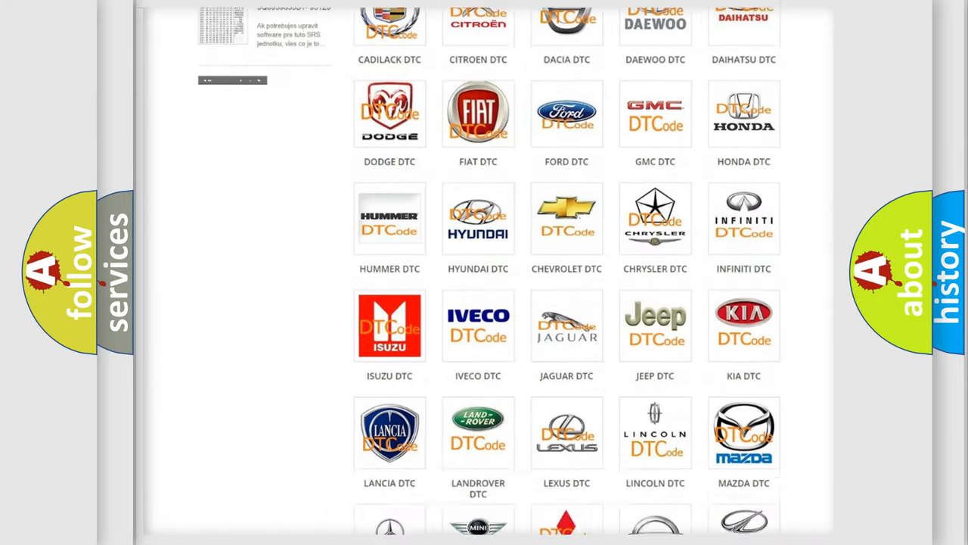
scroll("down", 3)
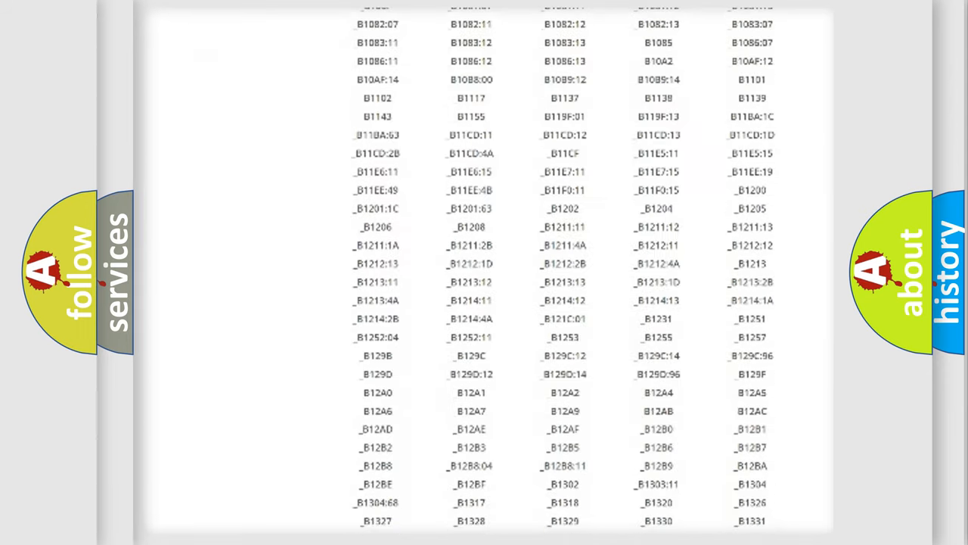
scroll("down", 3)
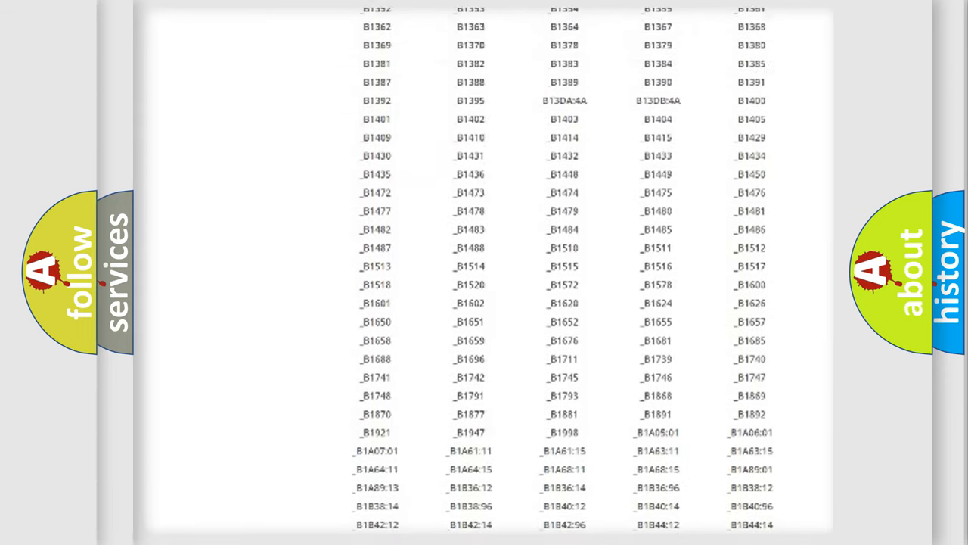